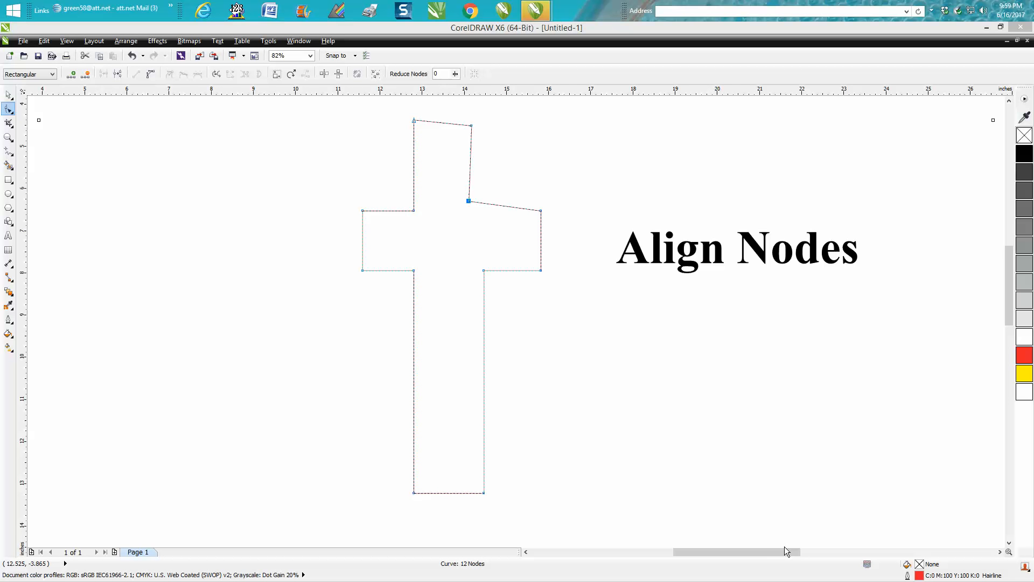
mouse_move(615, 426)
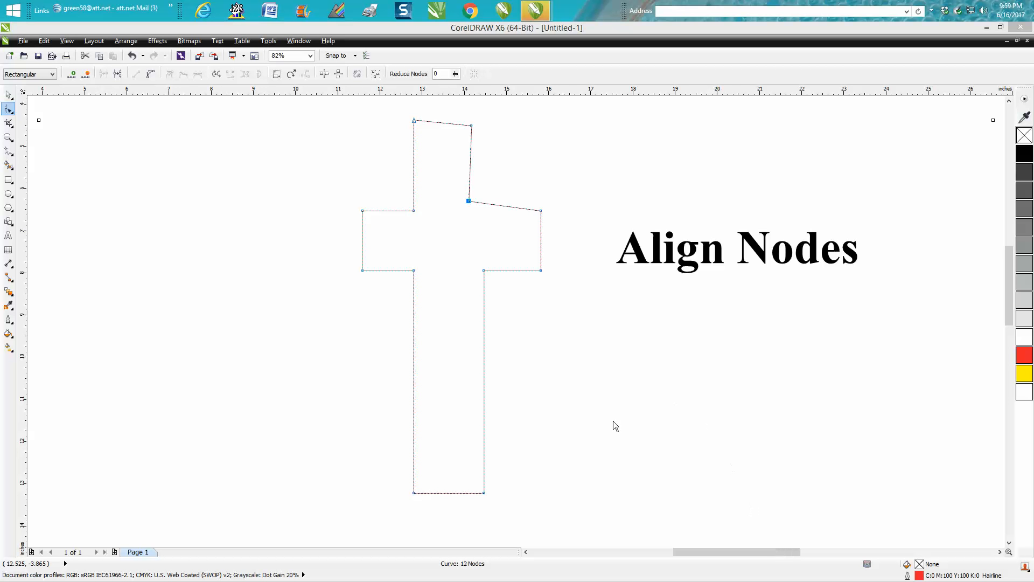
mouse_move(9, 110)
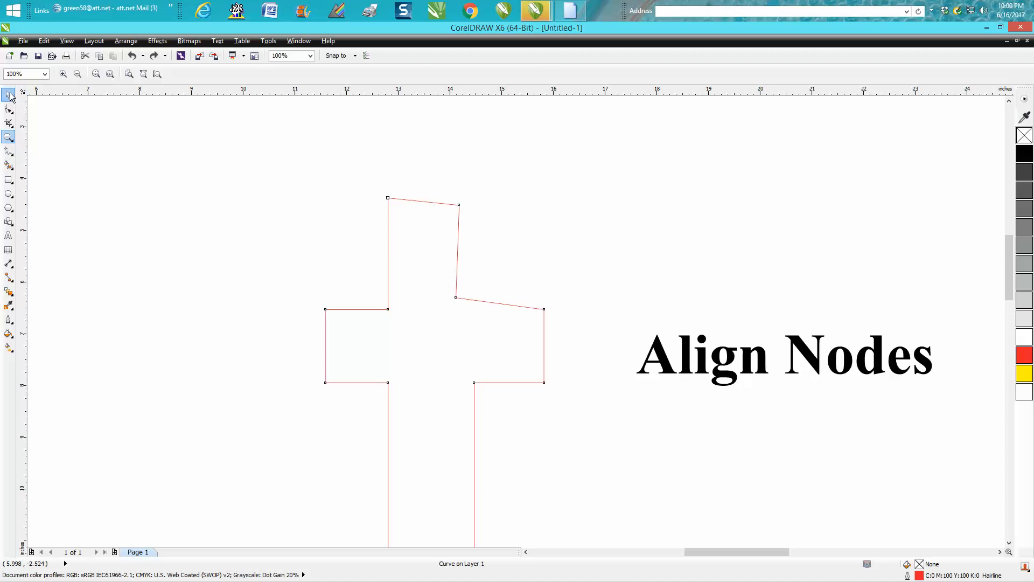
Step: Select the cross's two top corner nodes and align them horizontally so they sit level
left_click(8, 96)
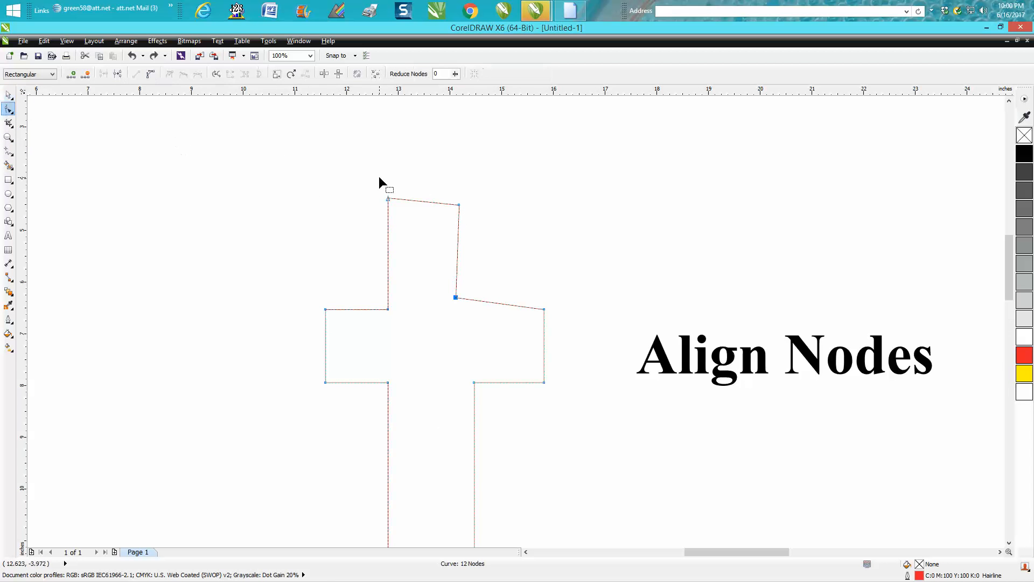
left_click(306, 74)
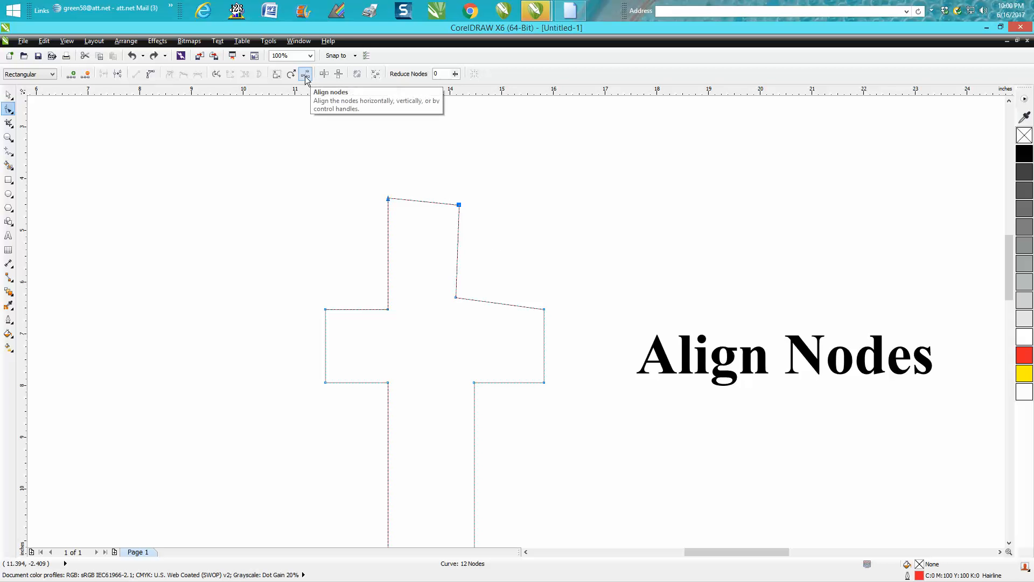
left_click(305, 73)
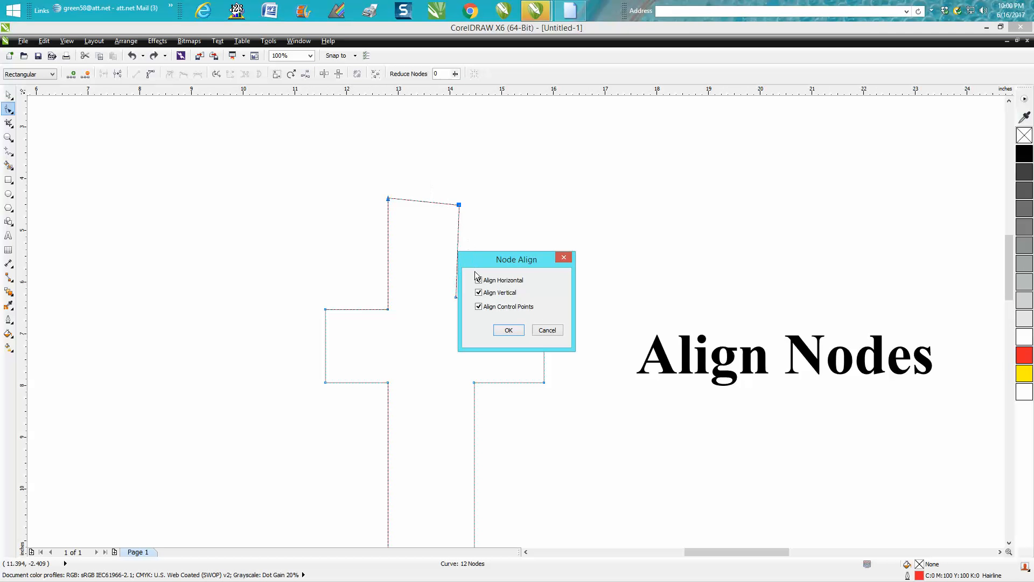
left_click(478, 280)
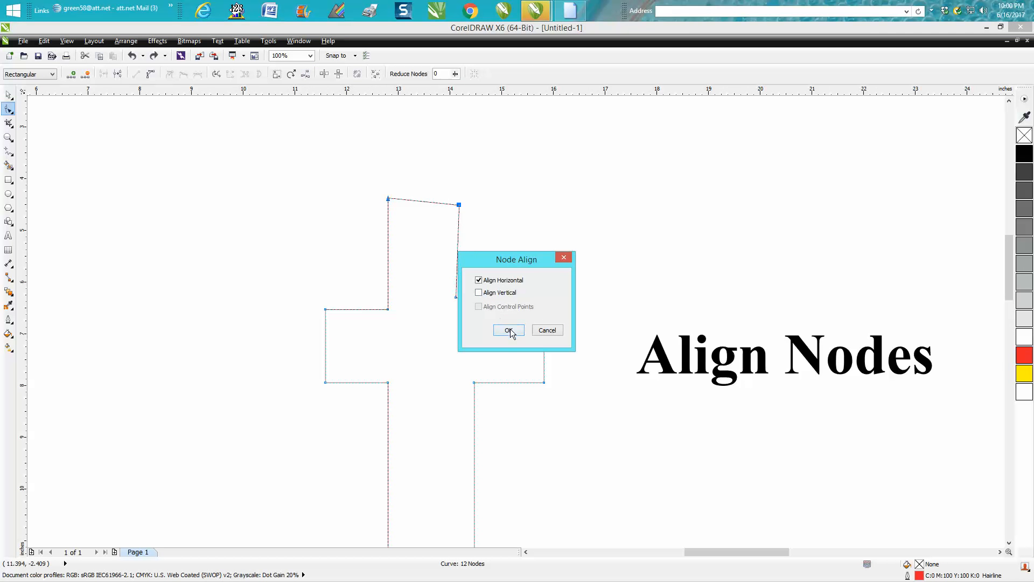
left_click(507, 329)
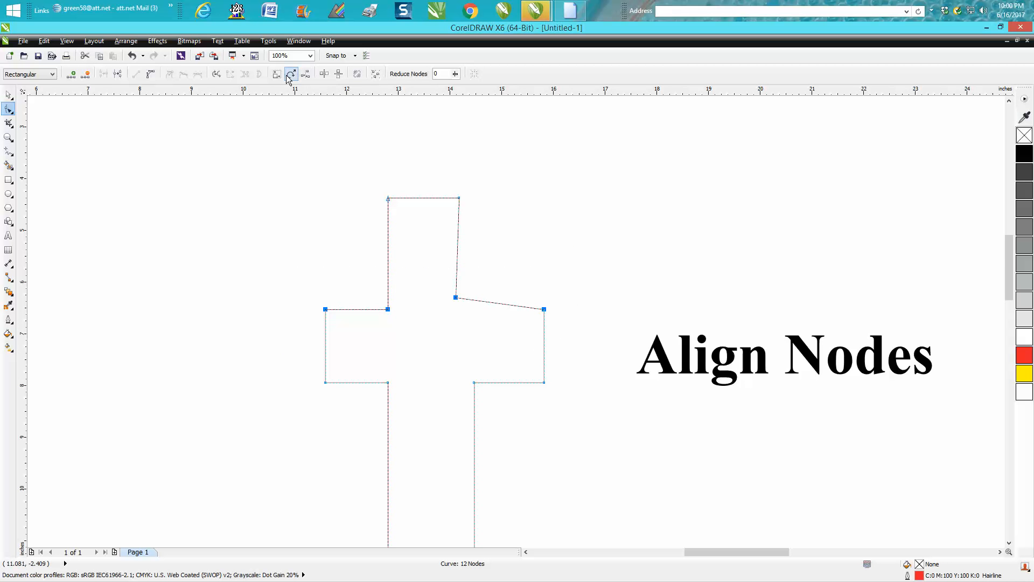
Step: Align the arm top nodes horizontally, then set up vertical alignment for the upper stem nodes
left_click(291, 73)
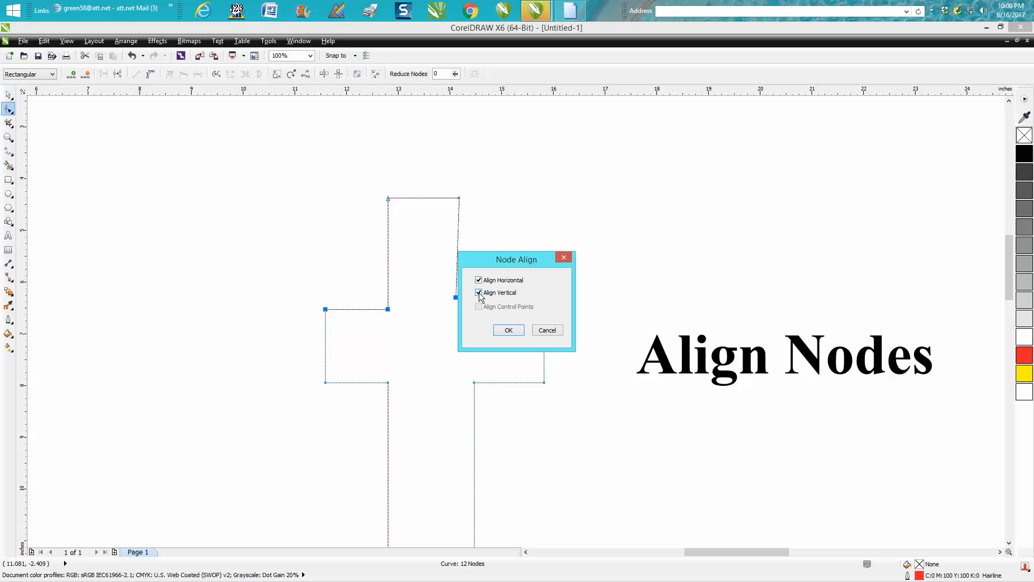
left_click(479, 293)
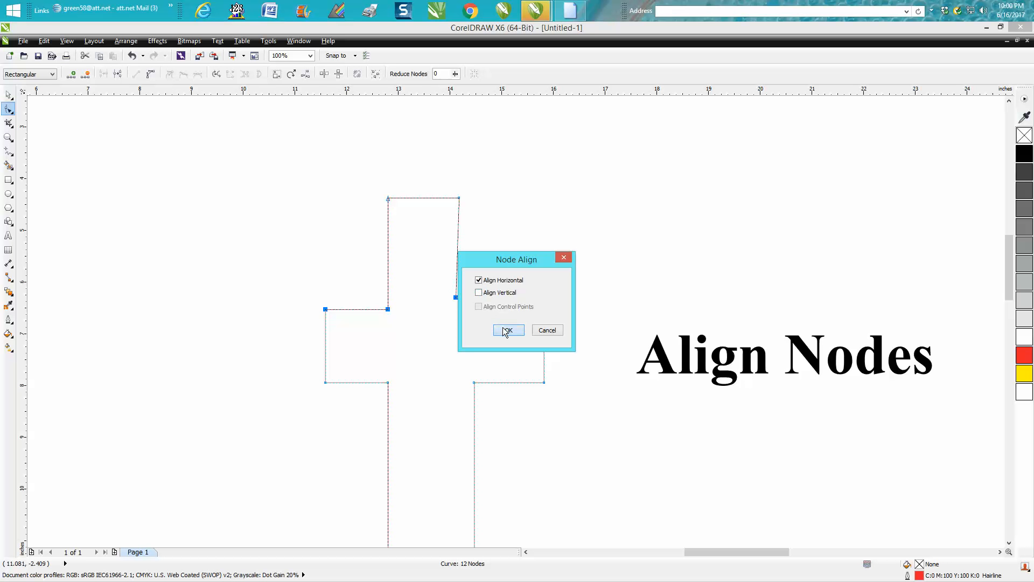
left_click(509, 330)
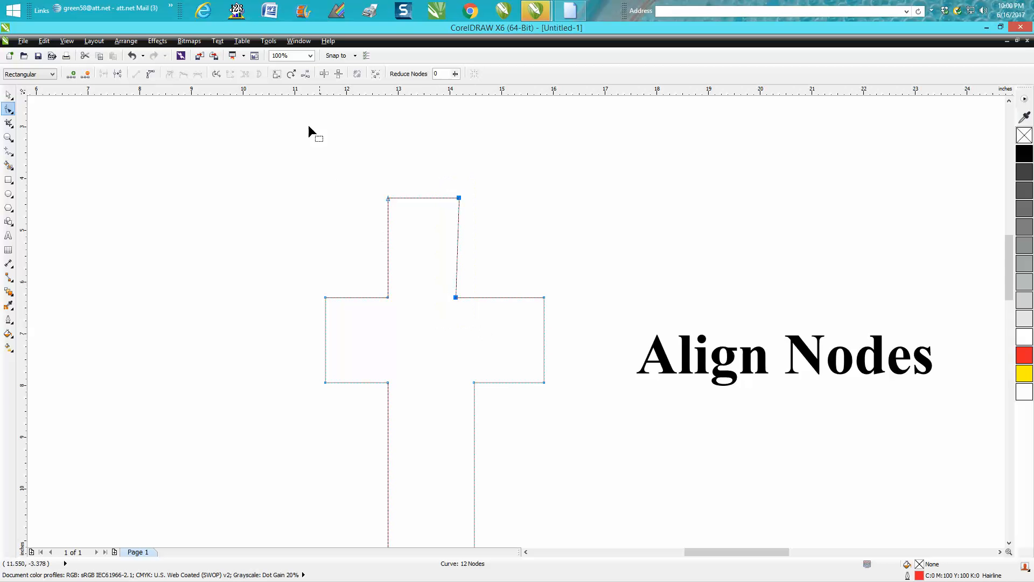
left_click(118, 74)
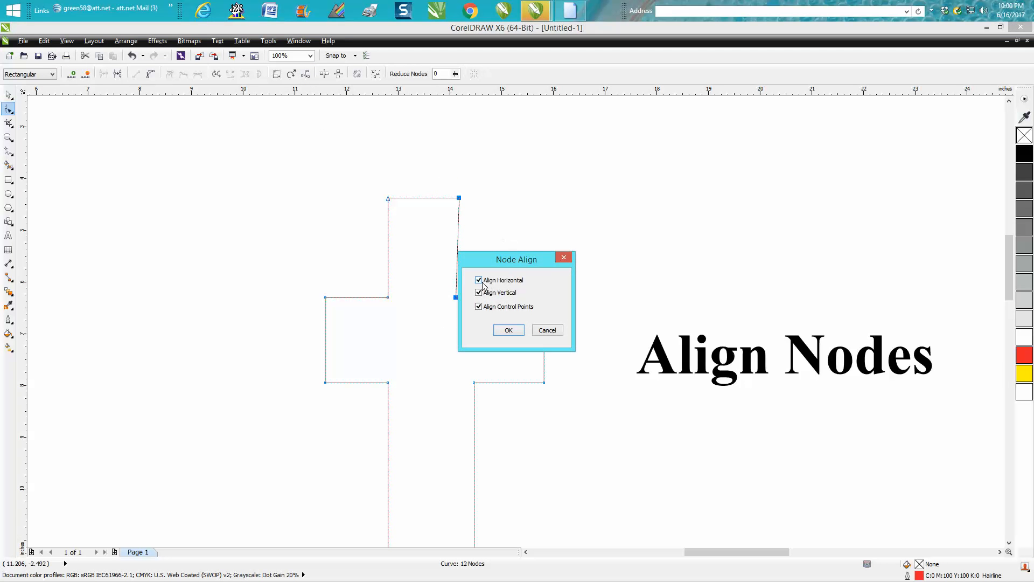
left_click(508, 330)
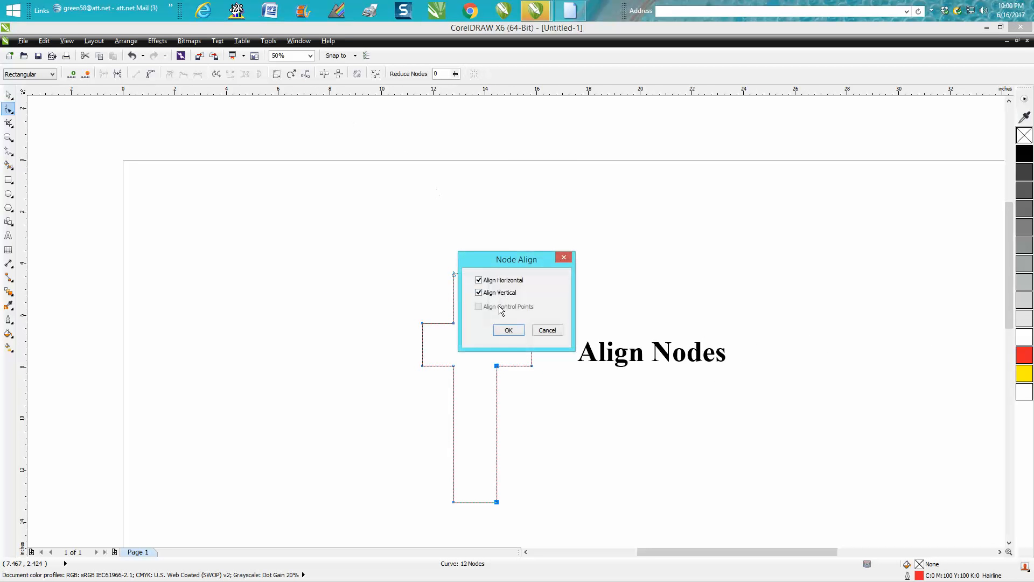
Step: Align the lower stem edge vertically and square the right arm's end nodes
left_click(479, 280)
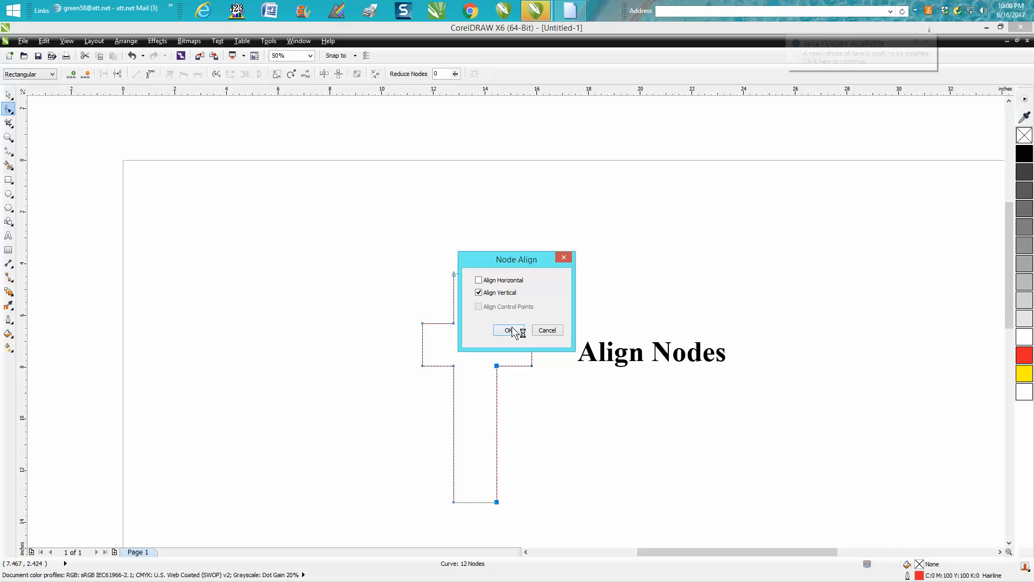
left_click(509, 331)
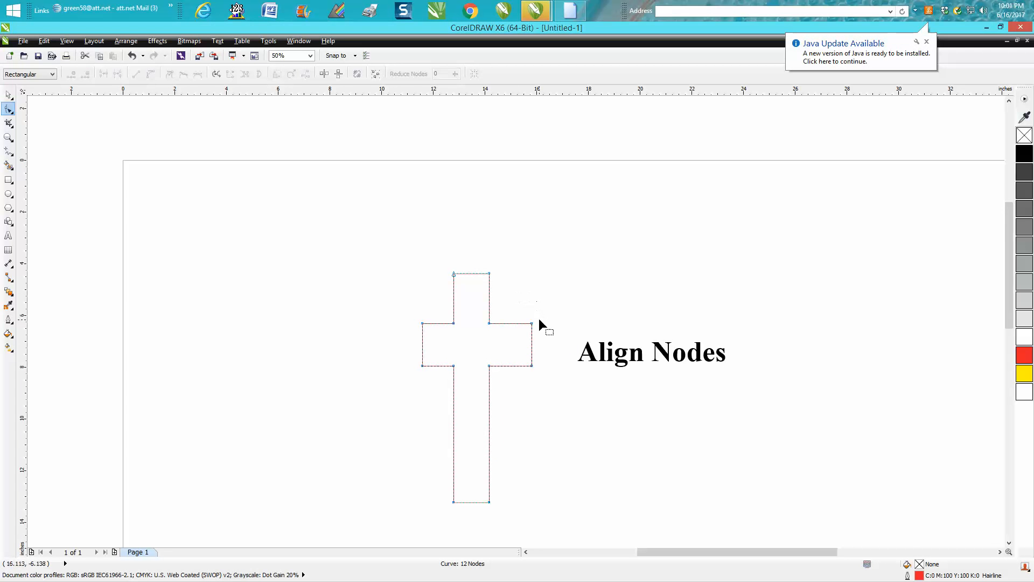
left_click(531, 365)
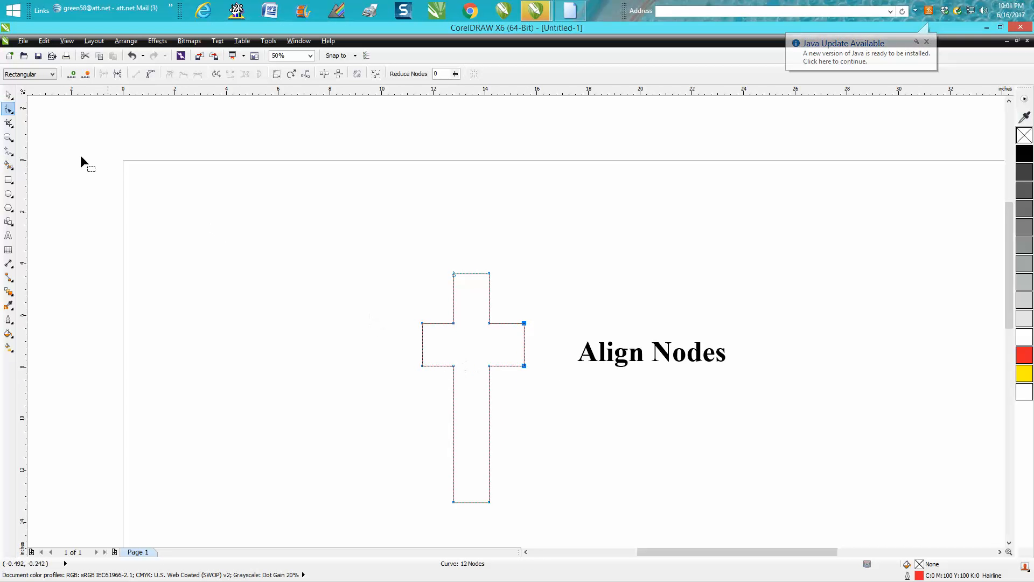
left_click(8, 137)
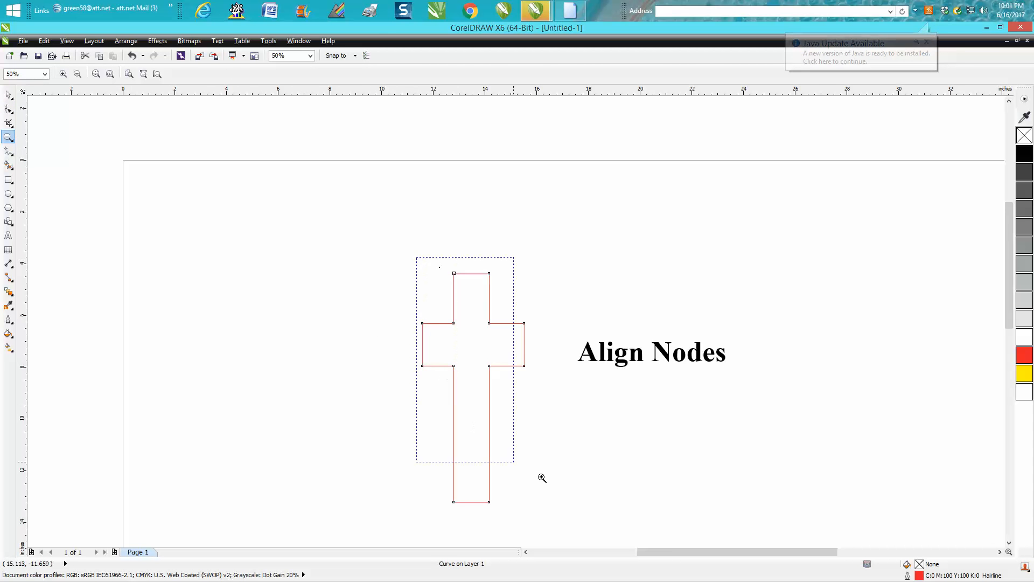
left_click(542, 478)
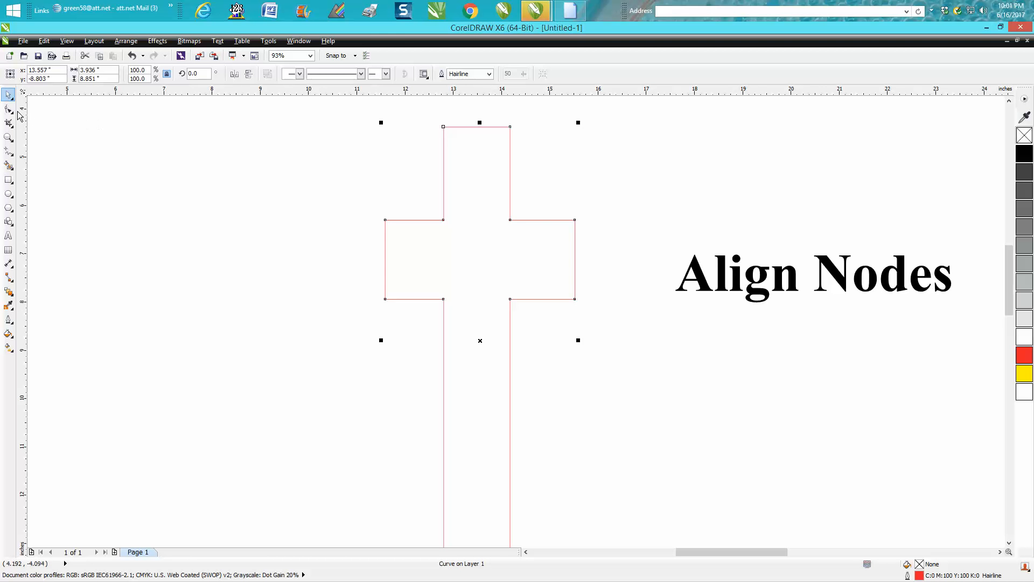
left_click(7, 110)
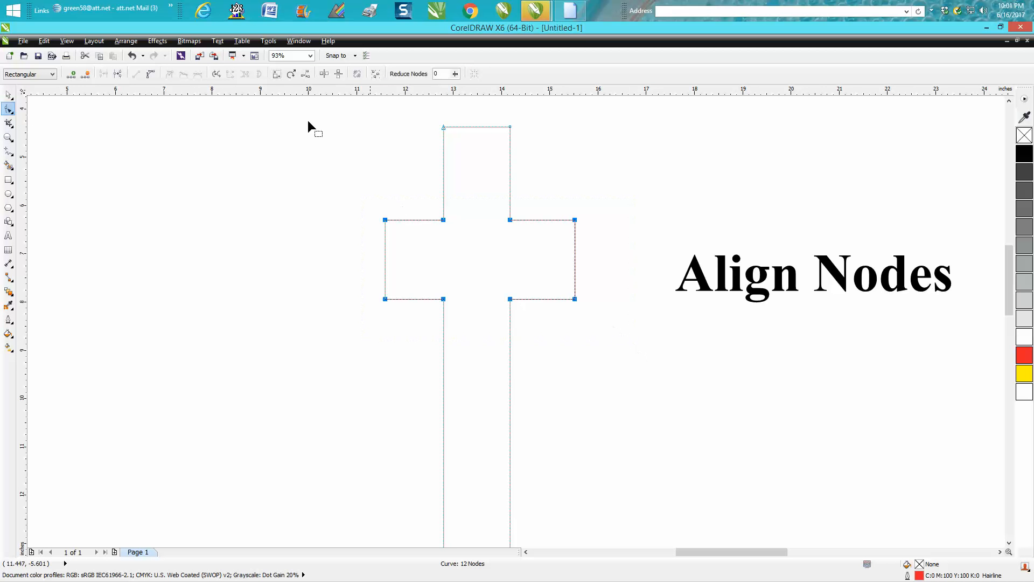
mouse_move(305, 74)
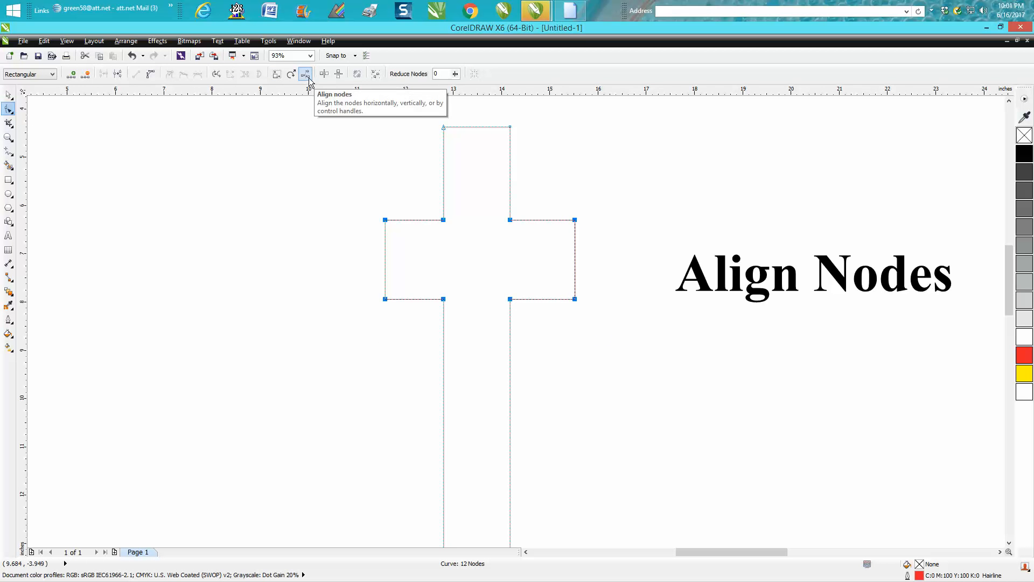
mouse_move(317, 90)
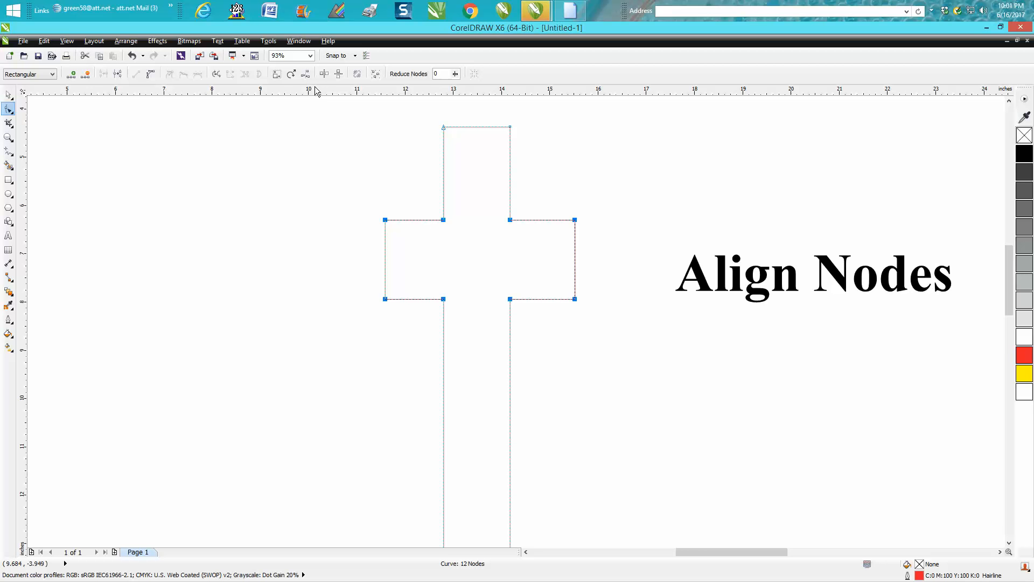